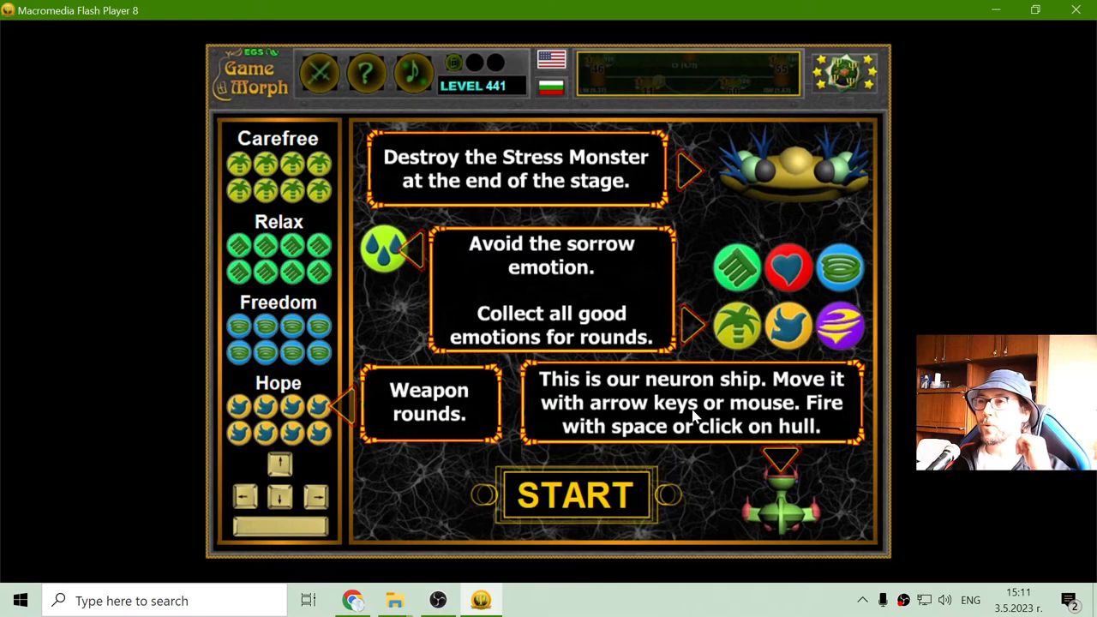
pyautogui.moveTo(806, 426)
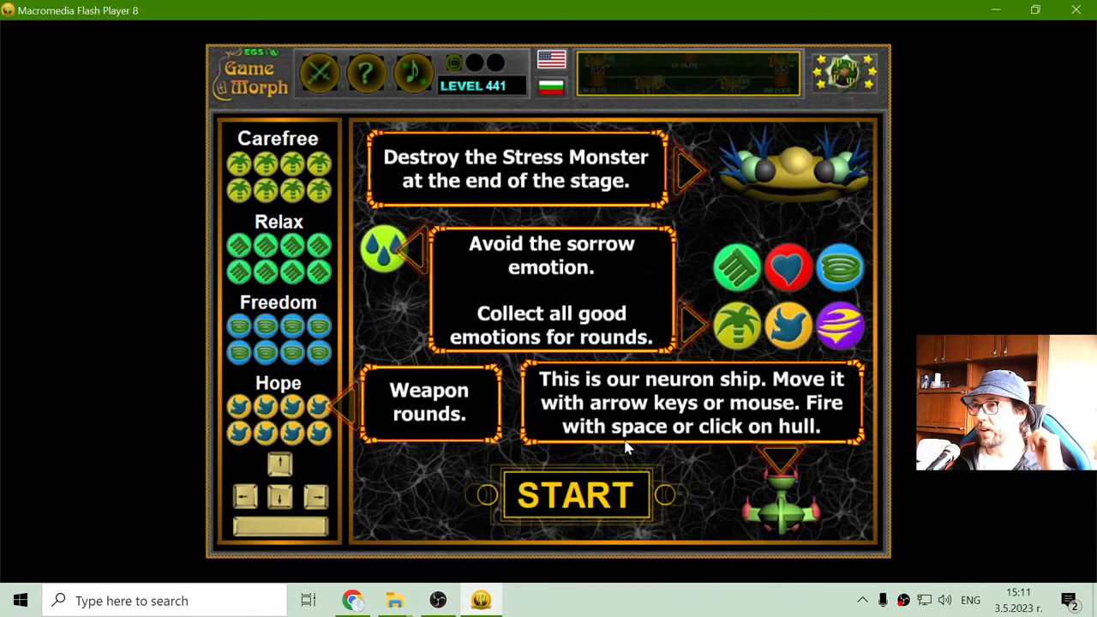
# Step: Dismiss the Game Morph instructions screen with START to begin a round
pyautogui.click(575, 495)
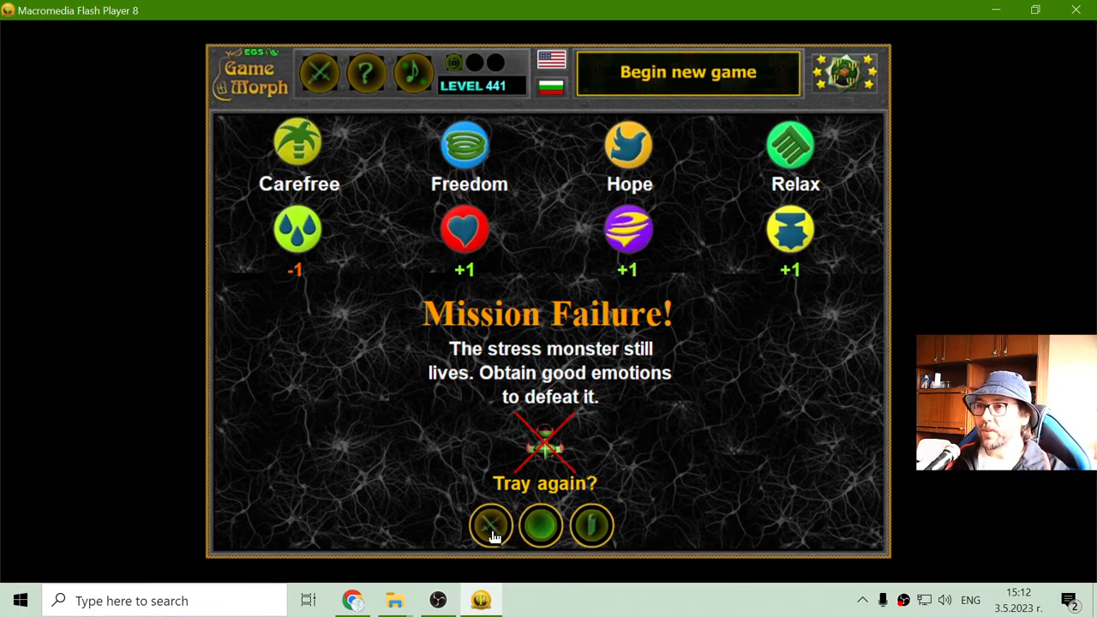
# Step: Restart Game Morph from the Mission Failure screen with the try-again button
pyautogui.click(491, 525)
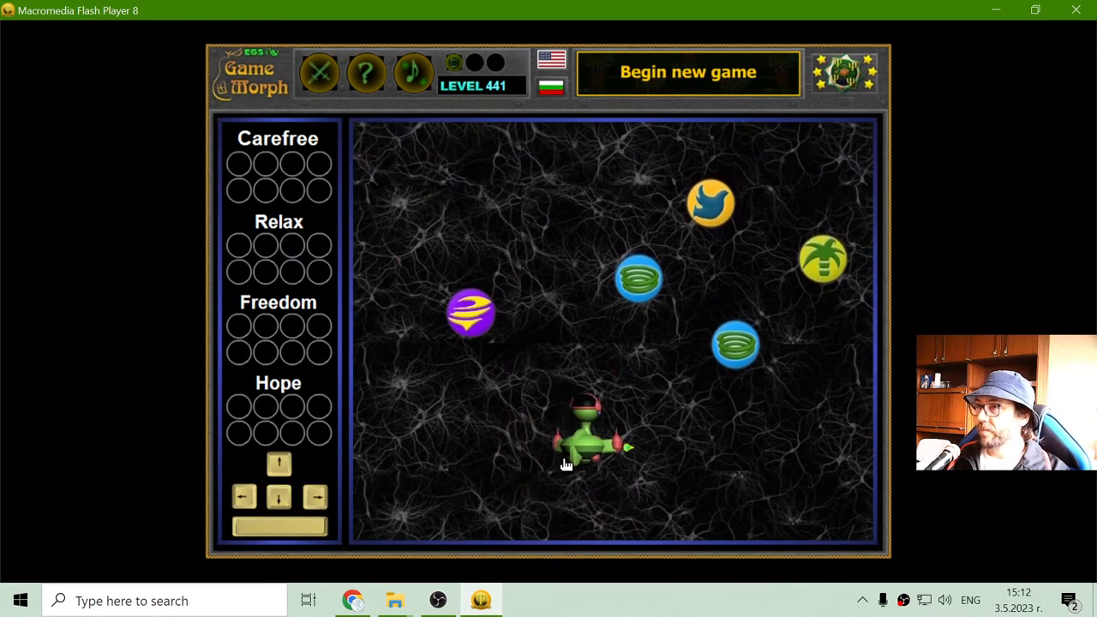